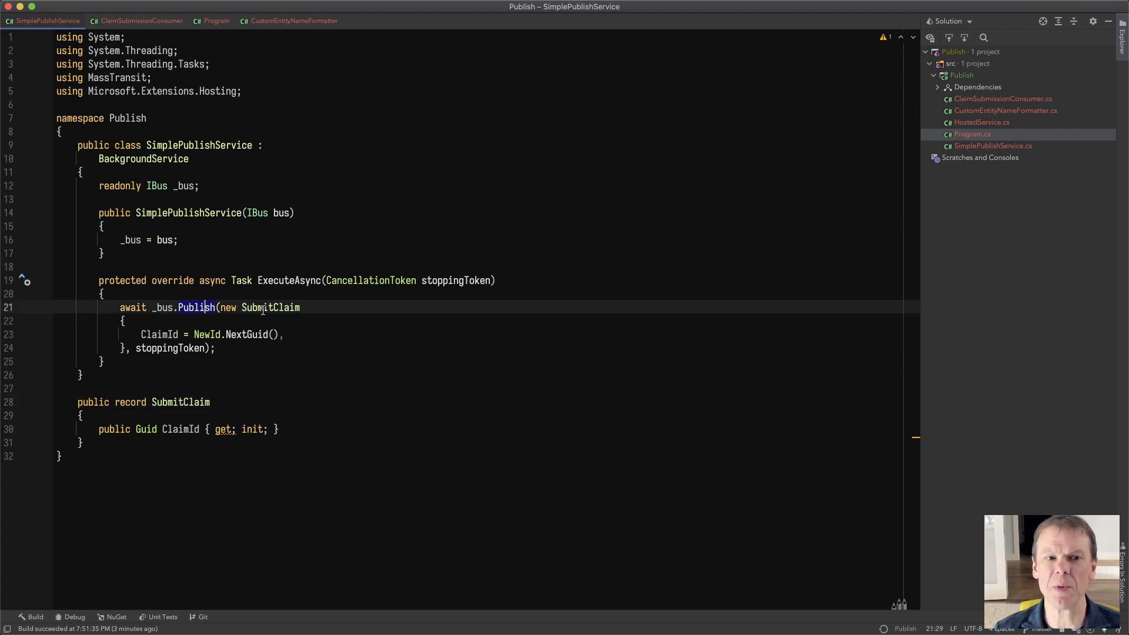
pyautogui.moveTo(264, 350)
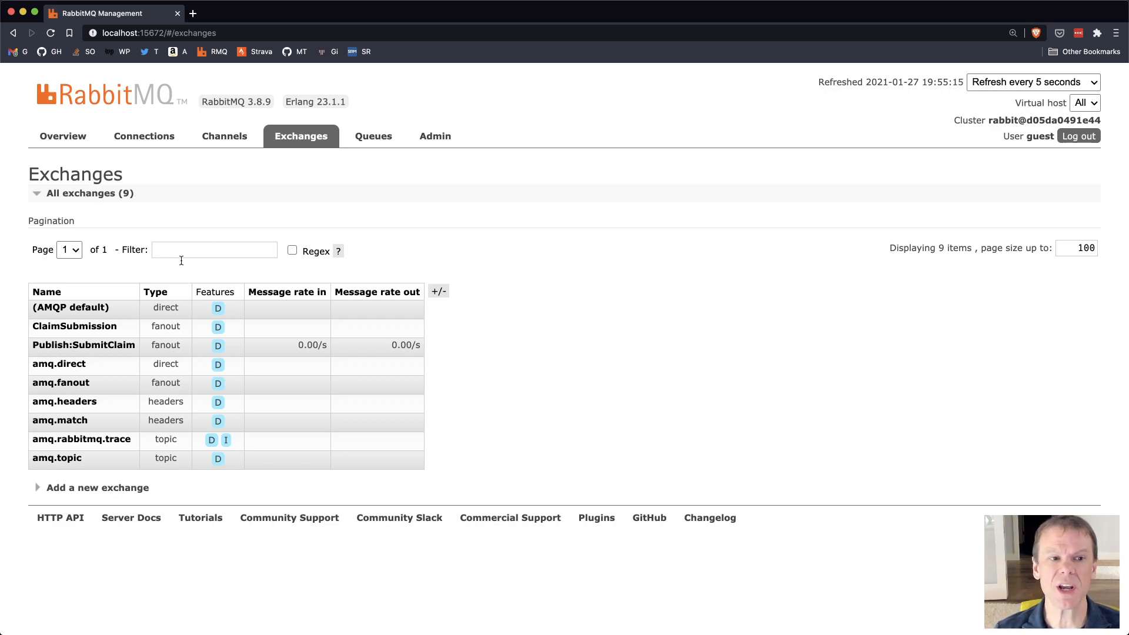
pyautogui.moveTo(83, 345)
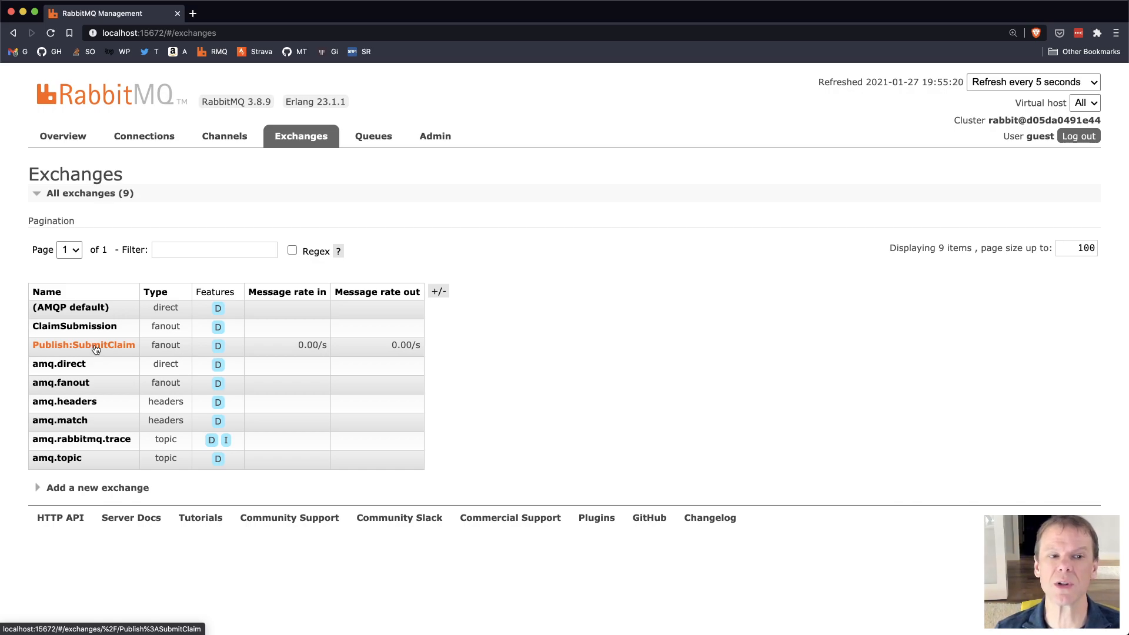
# Step: Open the Publish:SubmitClaim exchange and follow its binding to the ClaimSubmission exchange
pyautogui.click(83, 345)
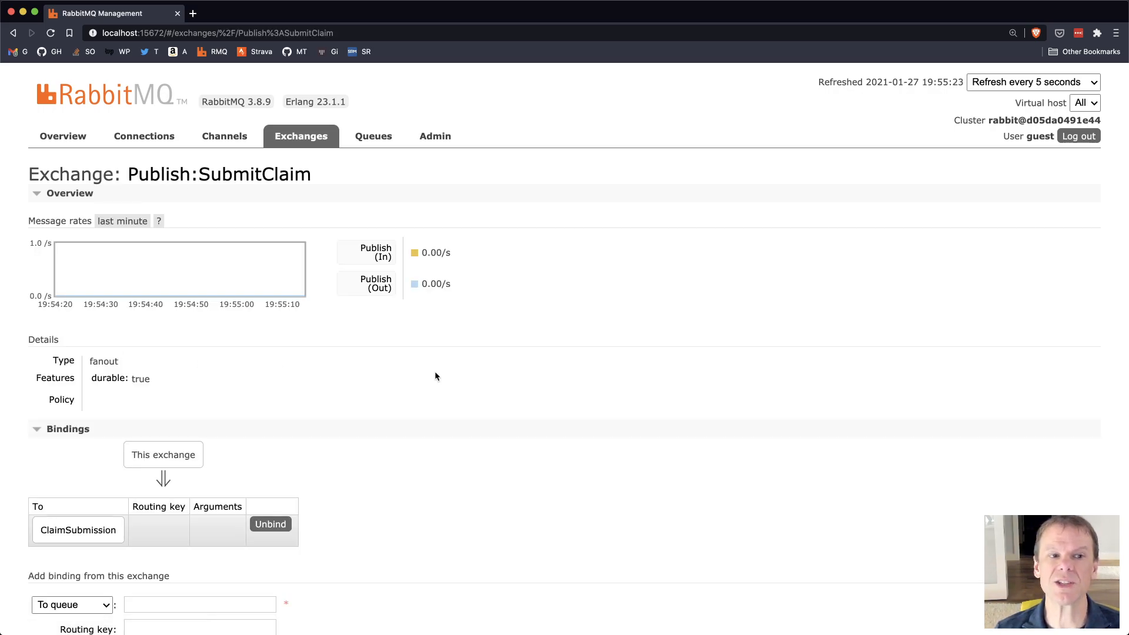
pyautogui.scroll(-3)
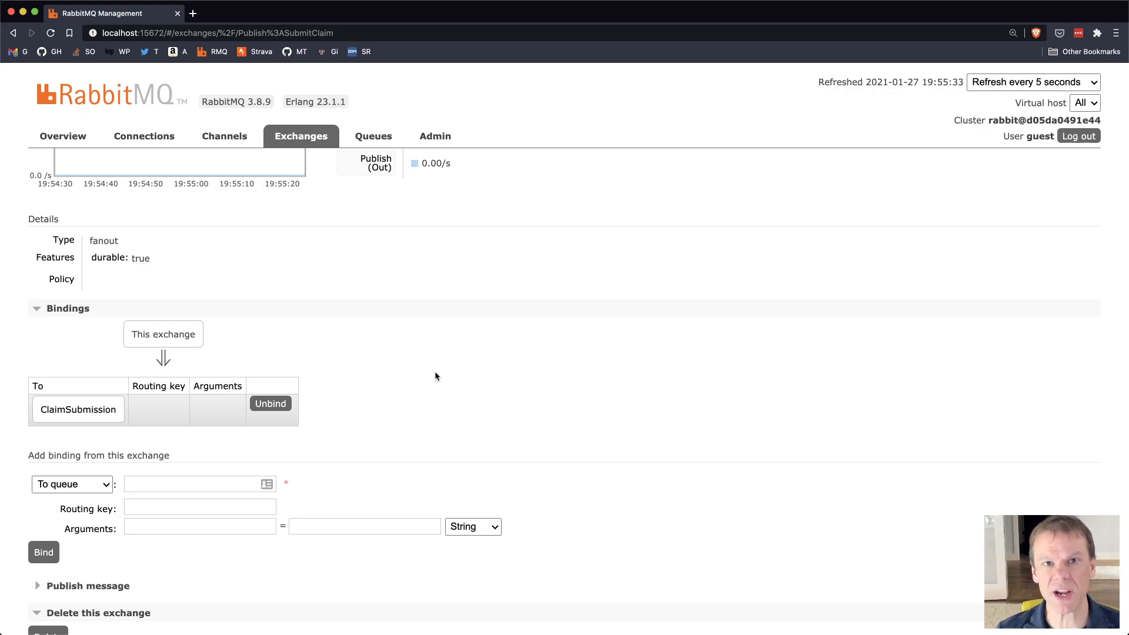
pyautogui.moveTo(78, 410)
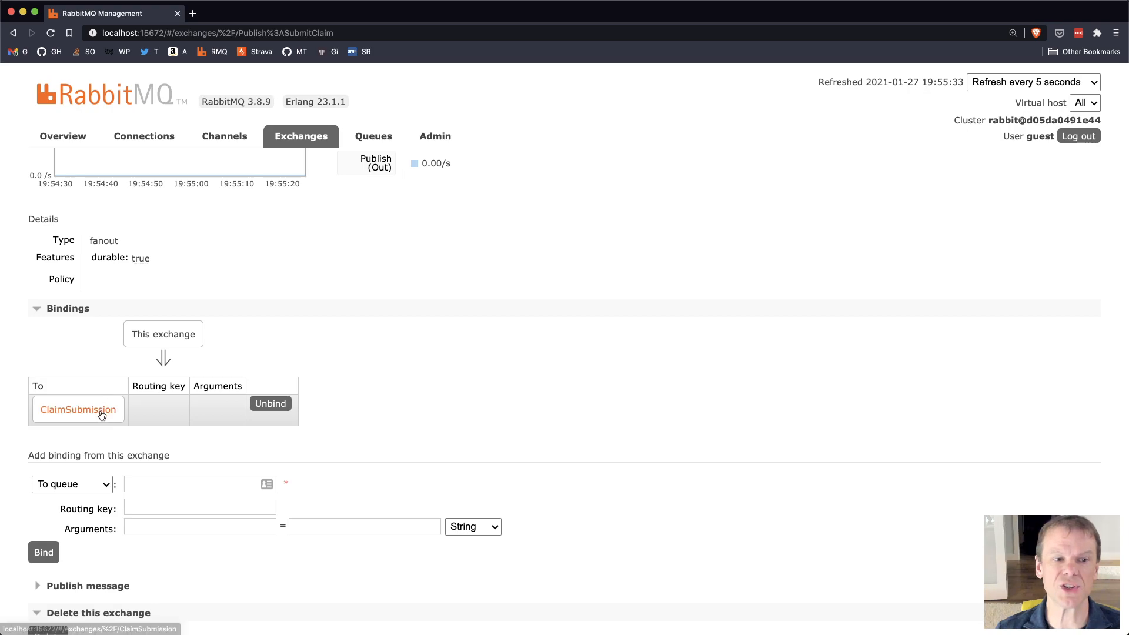
pyautogui.click(77, 410)
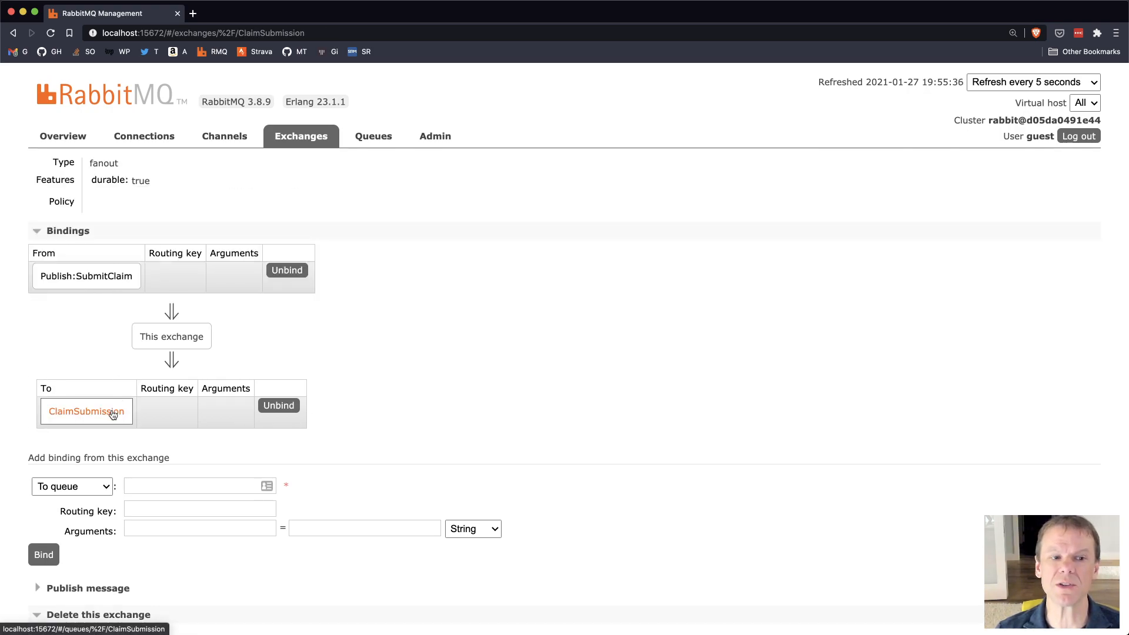
pyautogui.moveTo(396, 401)
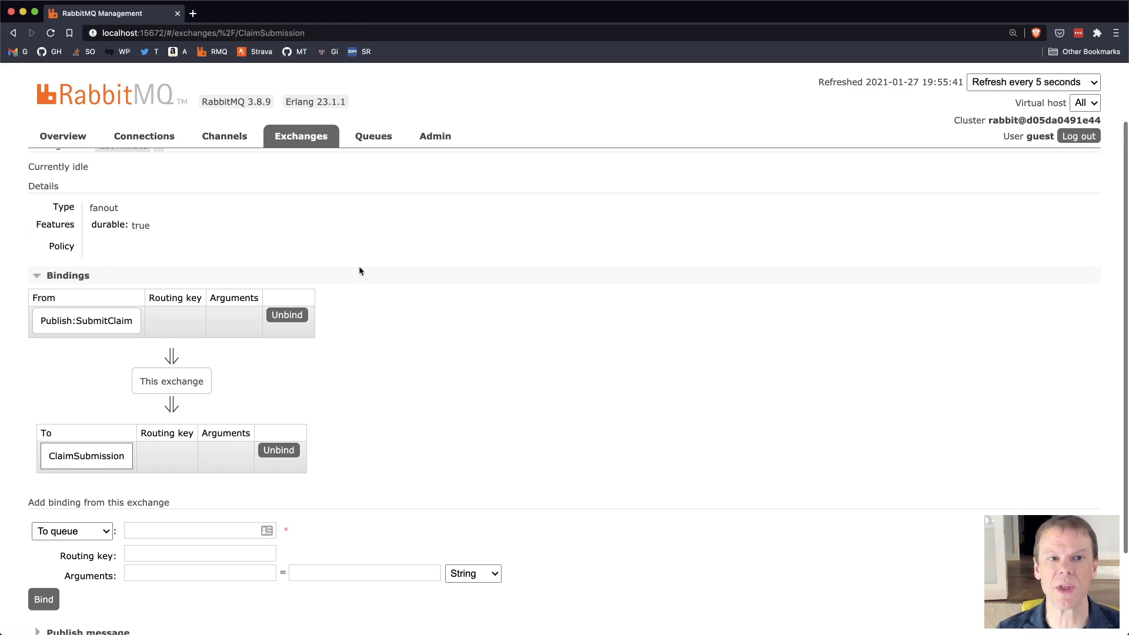
pyautogui.click(300, 135)
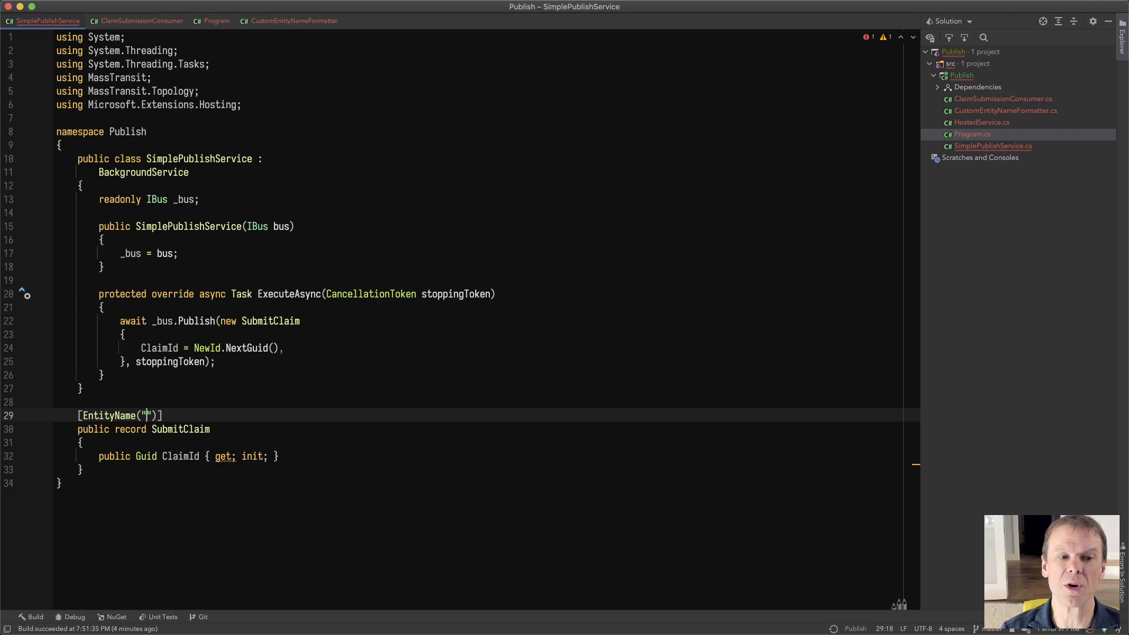
# Step: Type 'Contracts-SubmitClaim' as the EntityName attribute value on the SubmitClaim record
pyautogui.write('Contr')
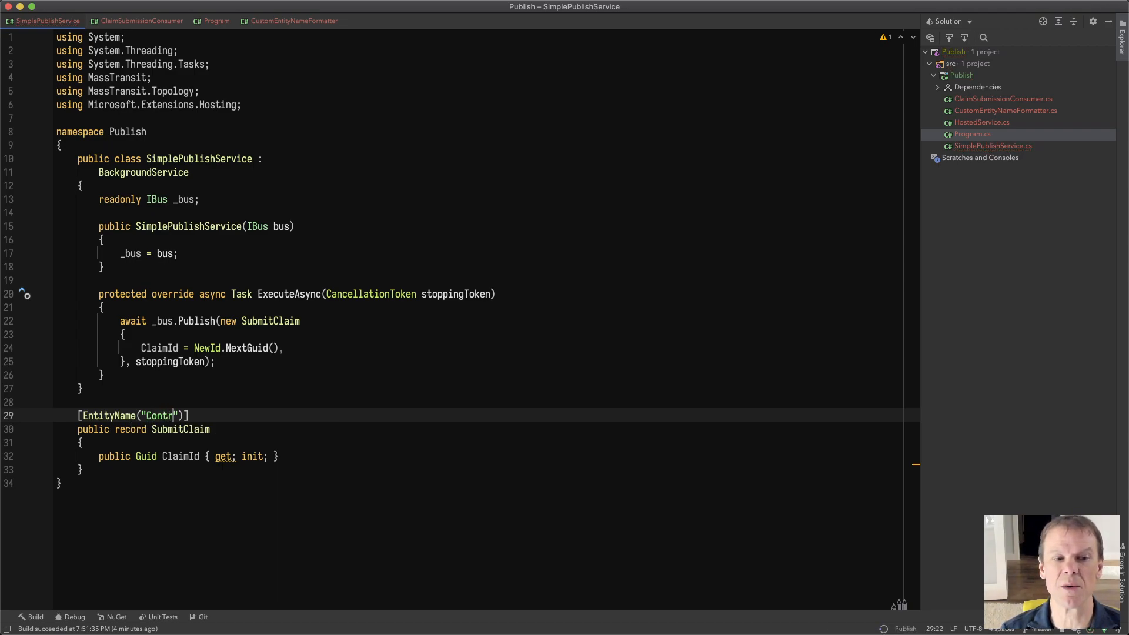
pyautogui.write('acts-')
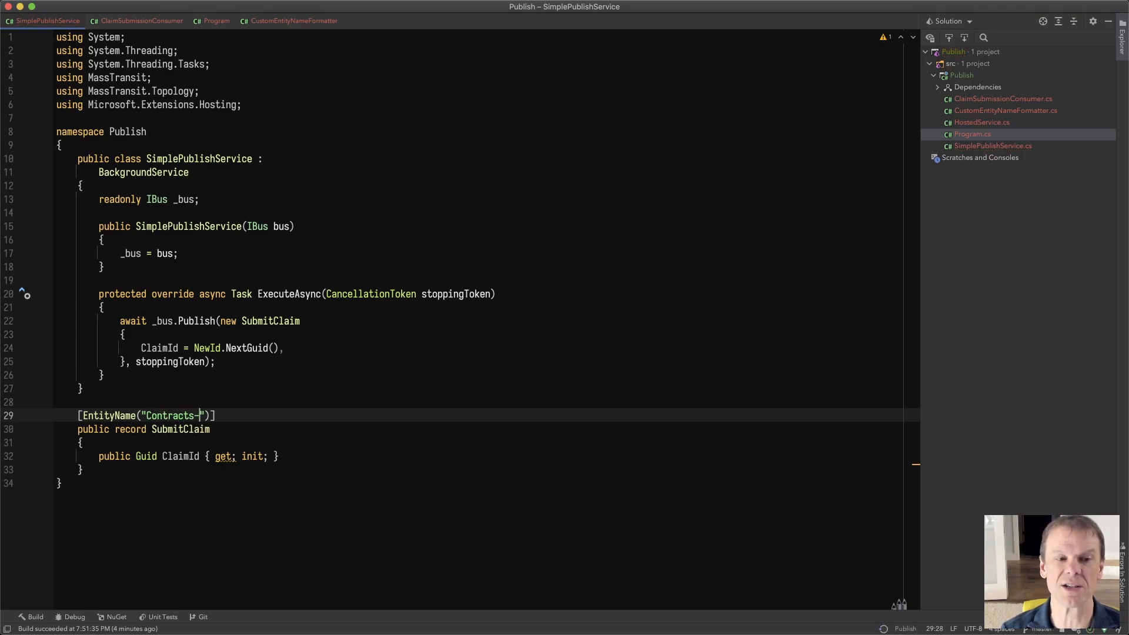
pyautogui.write('SubmitClaim')
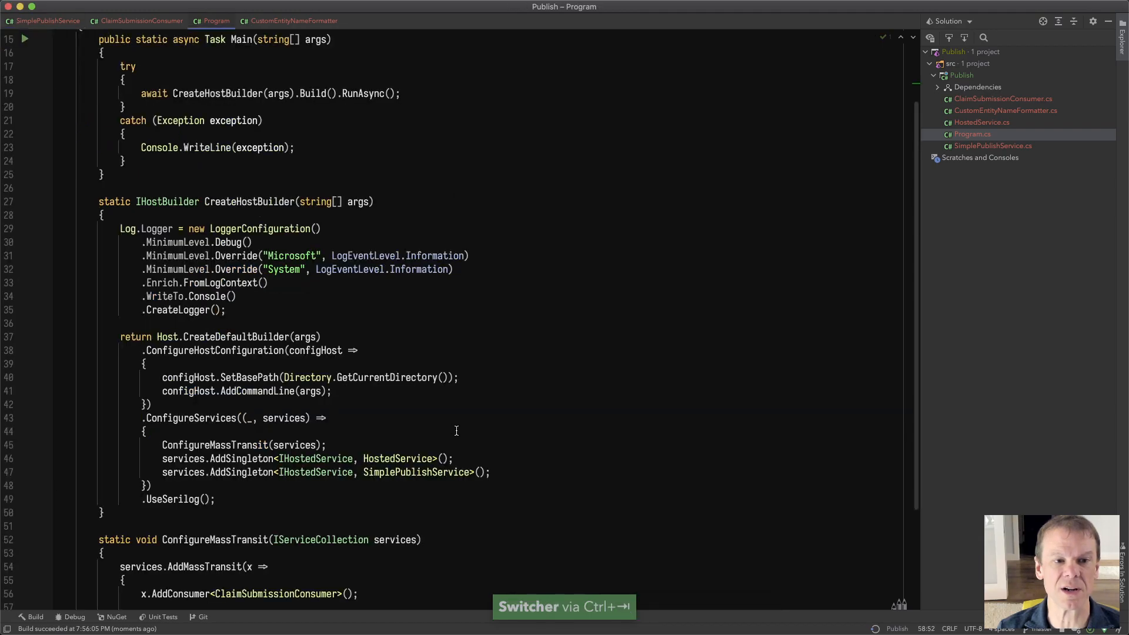
# Step: Add cfg.Message<SubmitClaim>(m => m.SetEntityName("MySubmitClaim")) inside UsingRabbitMq
pyautogui.scroll(-3)
pyautogui.write('c')
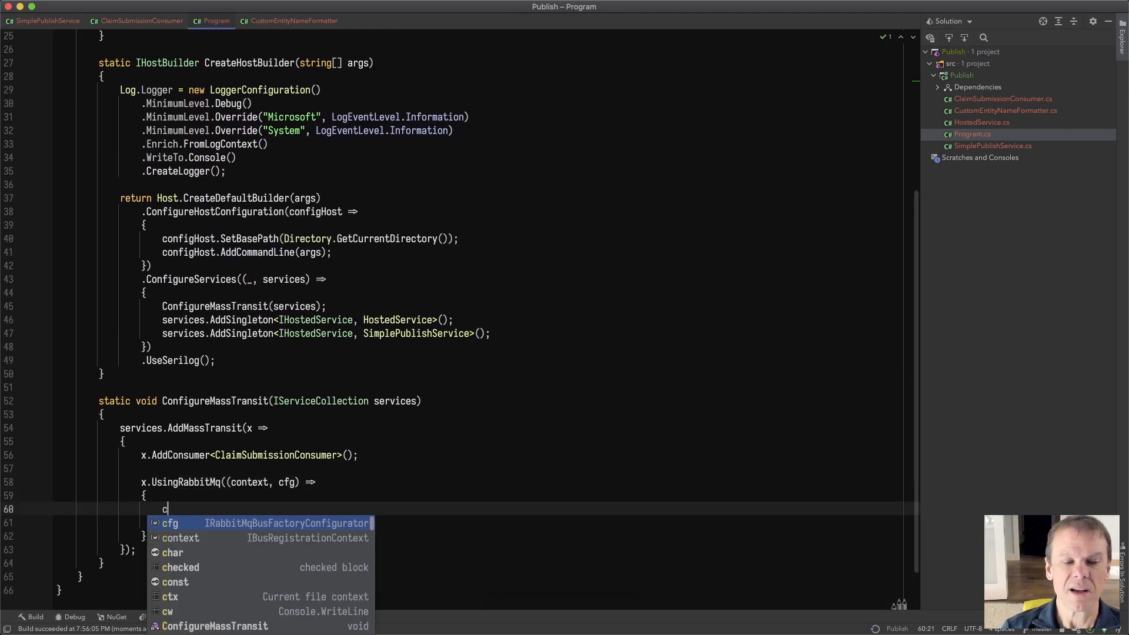
pyautogui.write('fg.Message();')
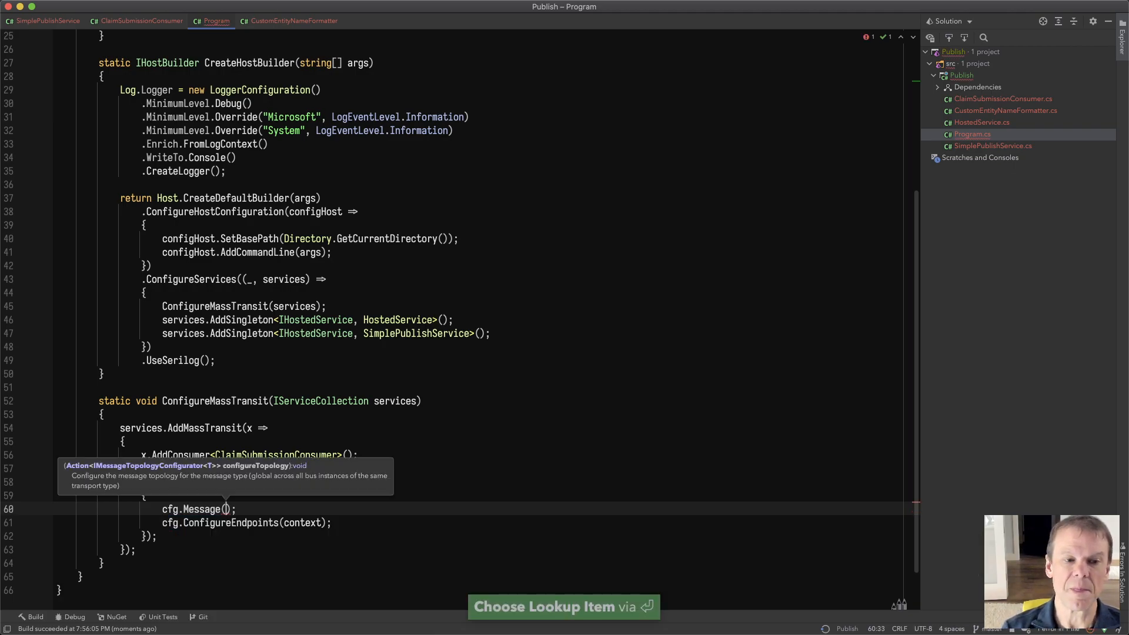
pyautogui.write('SubmitClaim>')
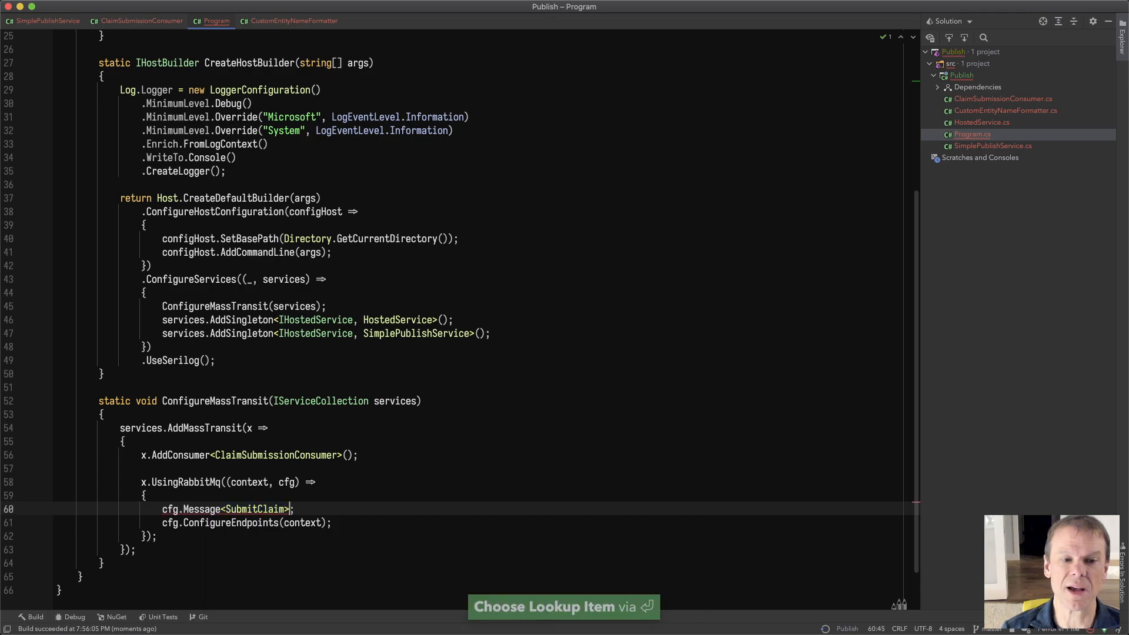
pyautogui.write('(m => m.')
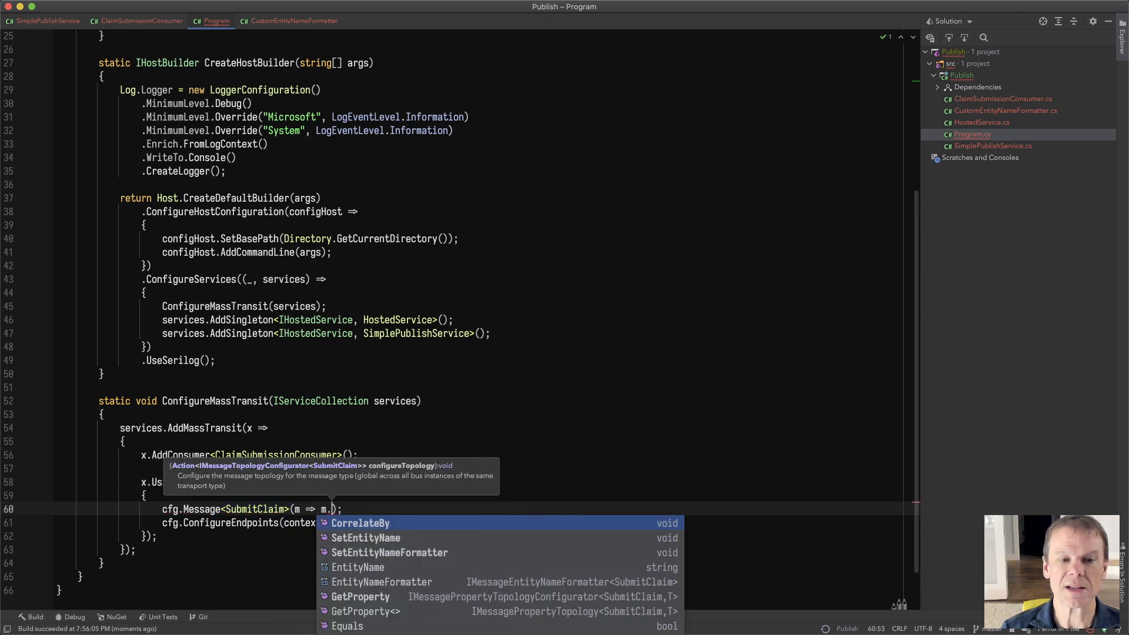
pyautogui.write('SetEntityName("')
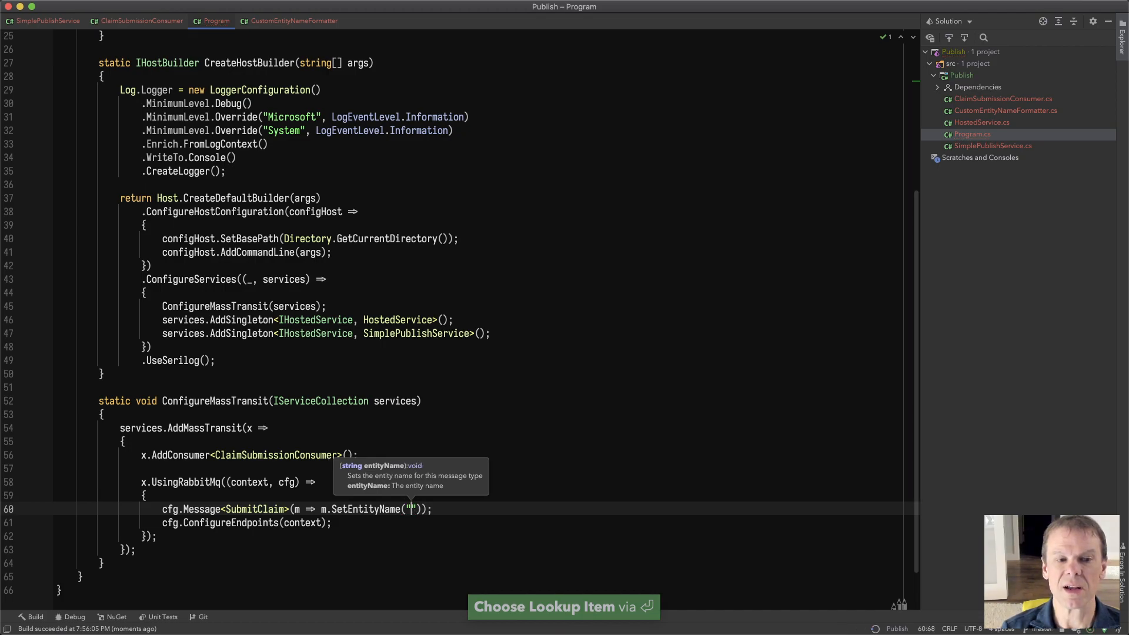
pyautogui.write('MySubmit')
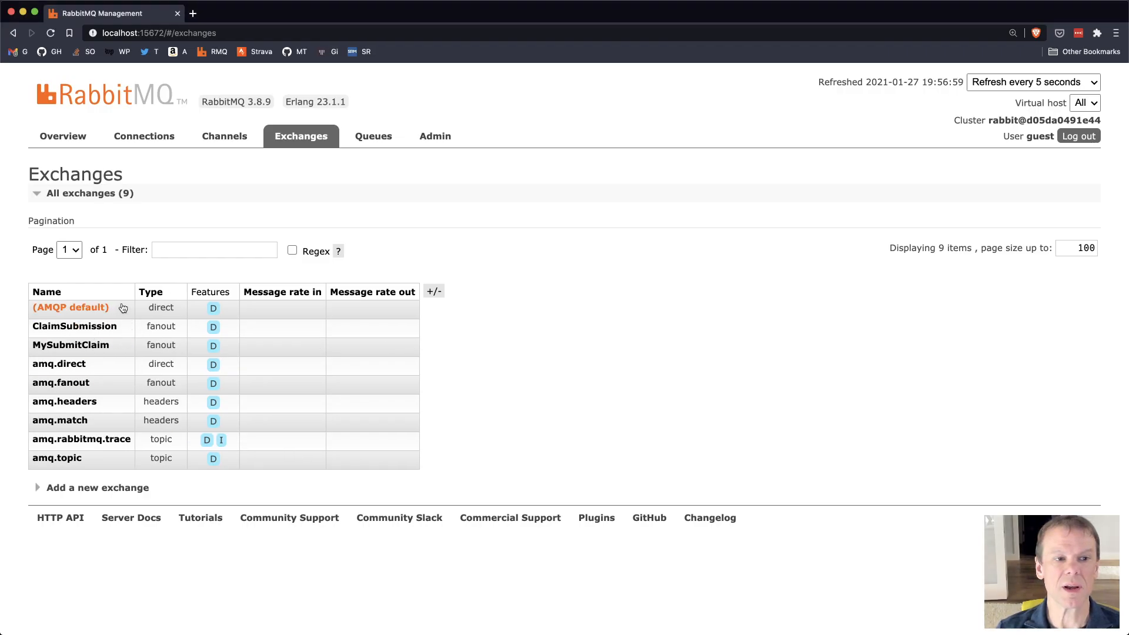
# Step: View the MySubmitClaim exchange details and its binding to ClaimSubmission
pyautogui.click(71, 345)
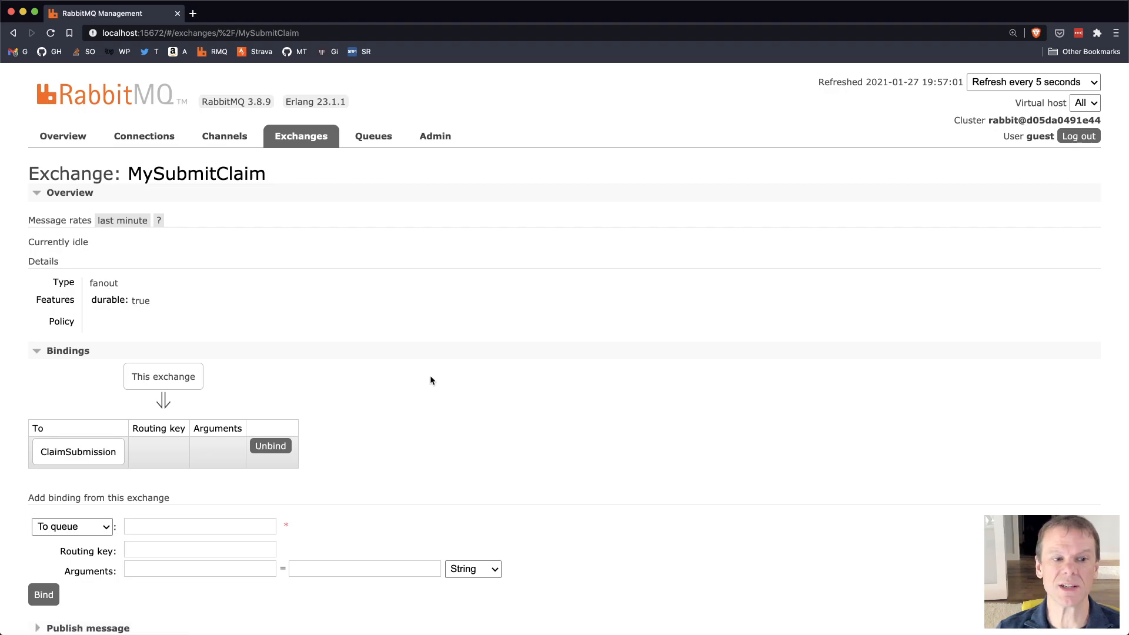
pyautogui.click(301, 136)
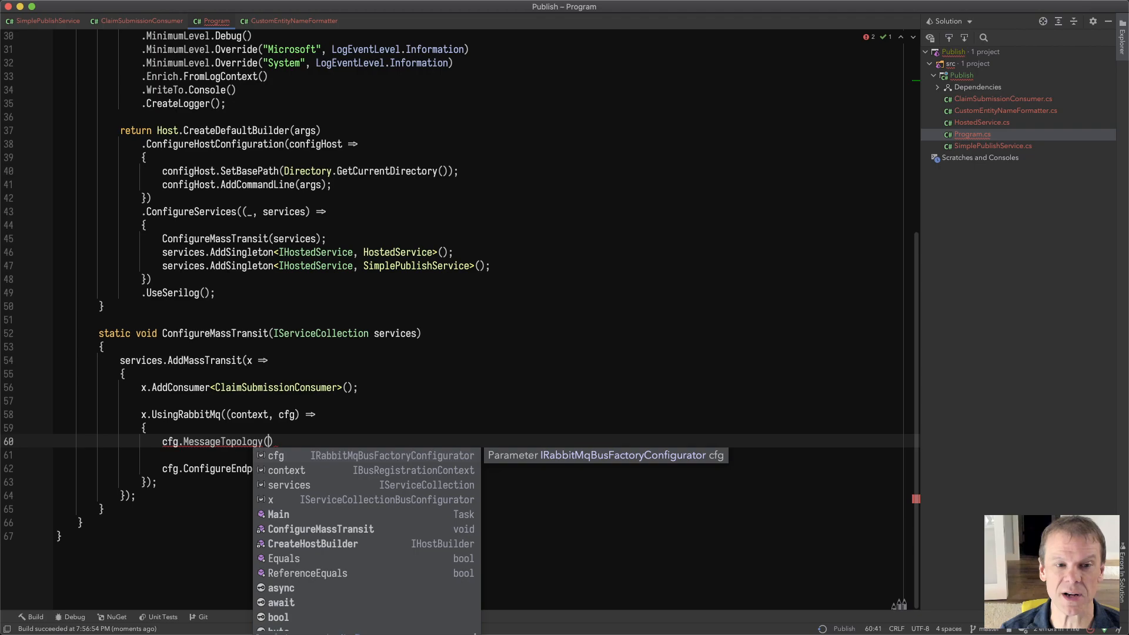
# Step: Supply a CustomEntityNameFormatter returning 'Contracts.' plus the type name, then resume the program
pyautogui.write('Main')
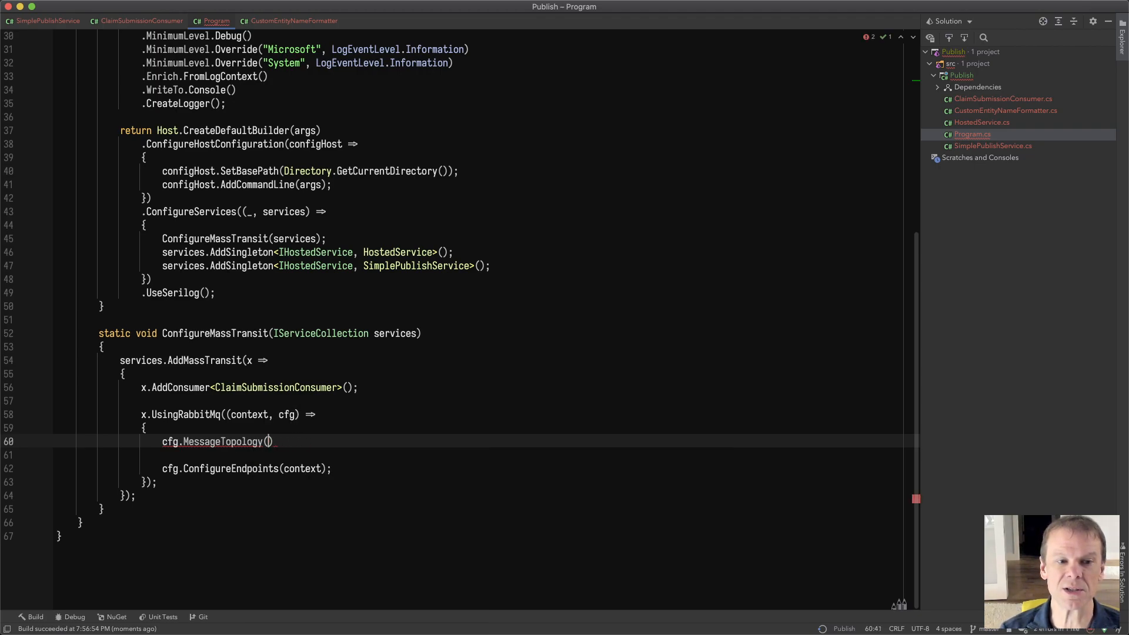
pyautogui.write('.SetEntityNameFormatter')
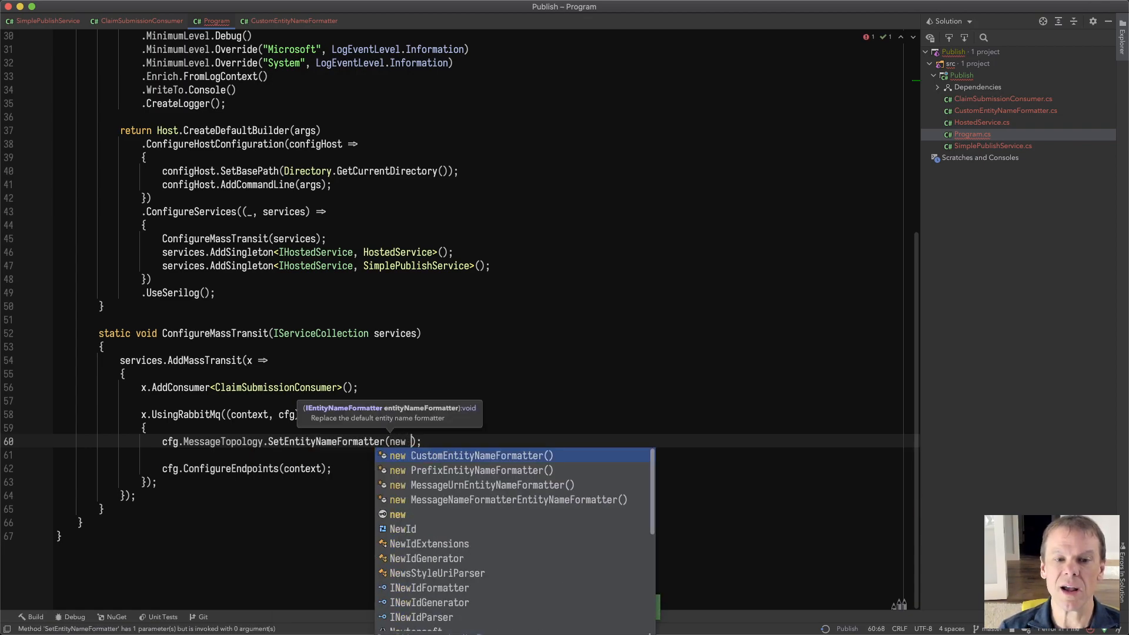
pyautogui.click(478, 455)
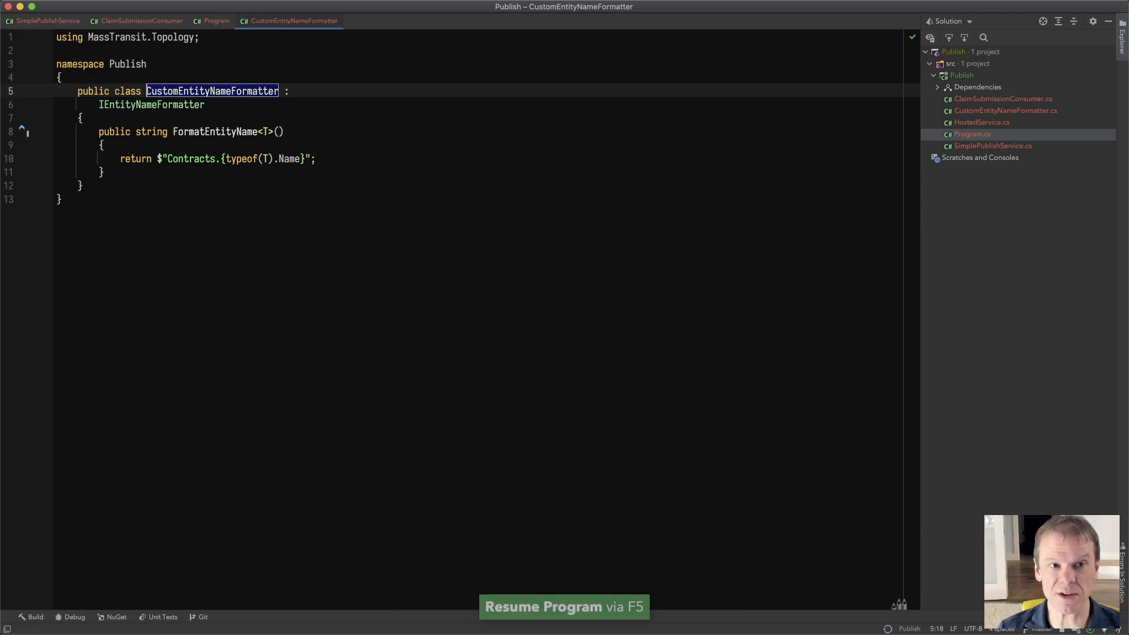
pyautogui.click(34, 616)
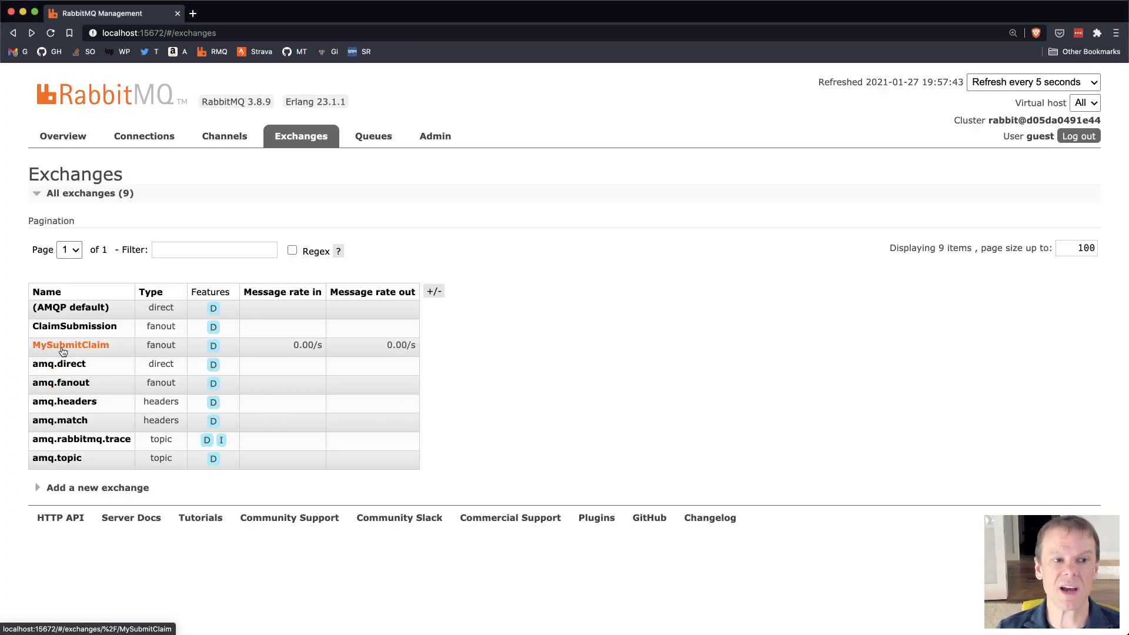
pyautogui.moveTo(473, 363)
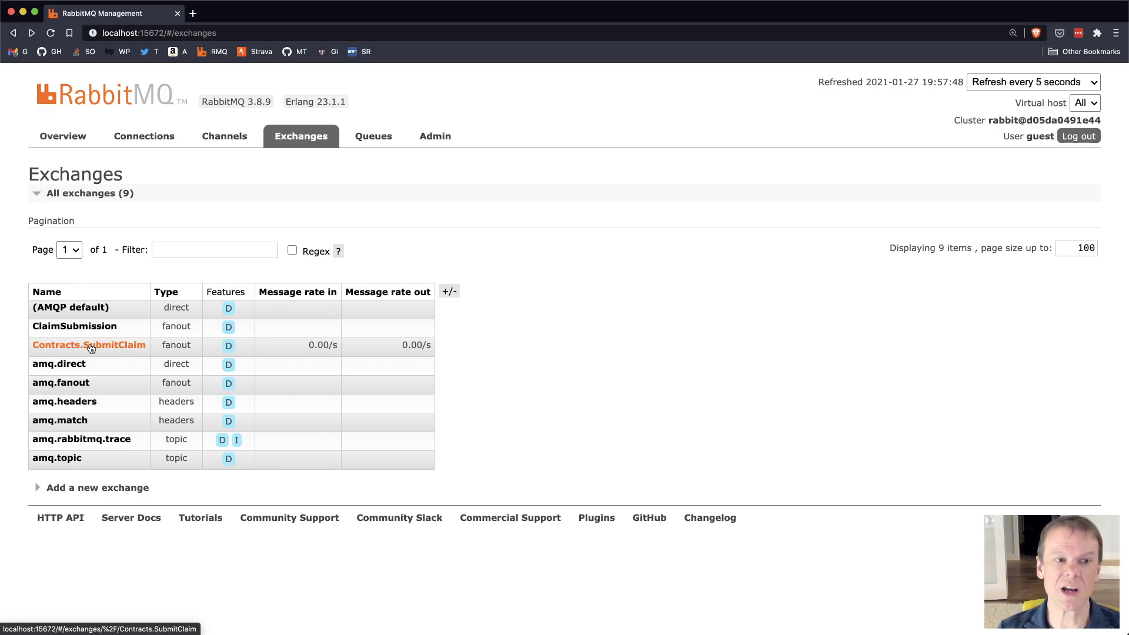
# Step: View the Contracts.SubmitClaim exchange details and its ClaimSubmission binding
pyautogui.click(89, 345)
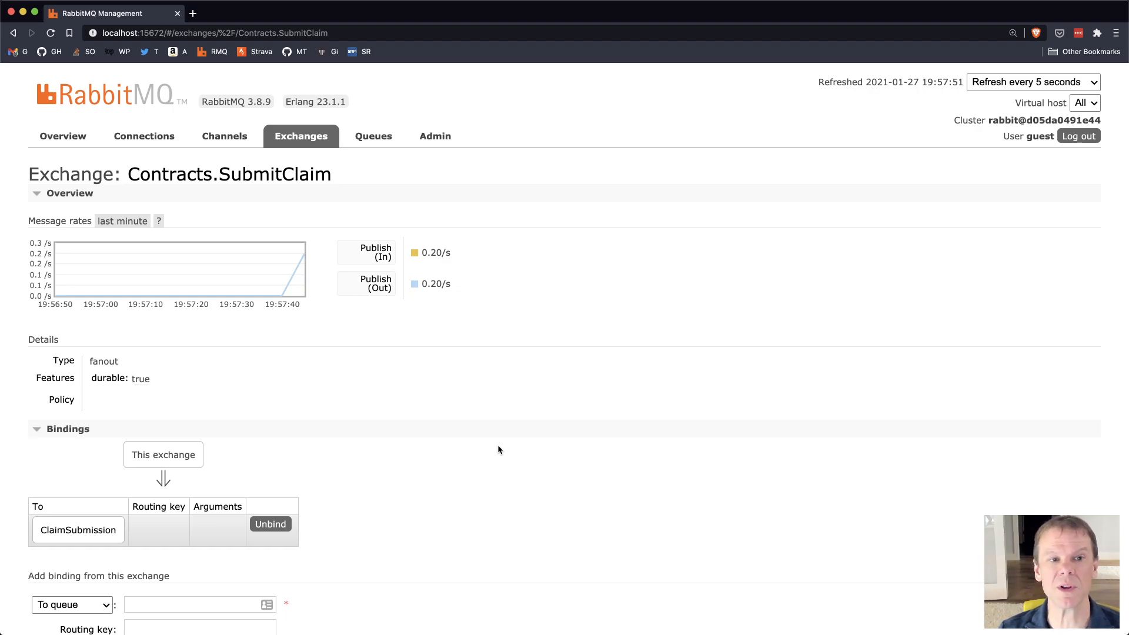
pyautogui.click(301, 136)
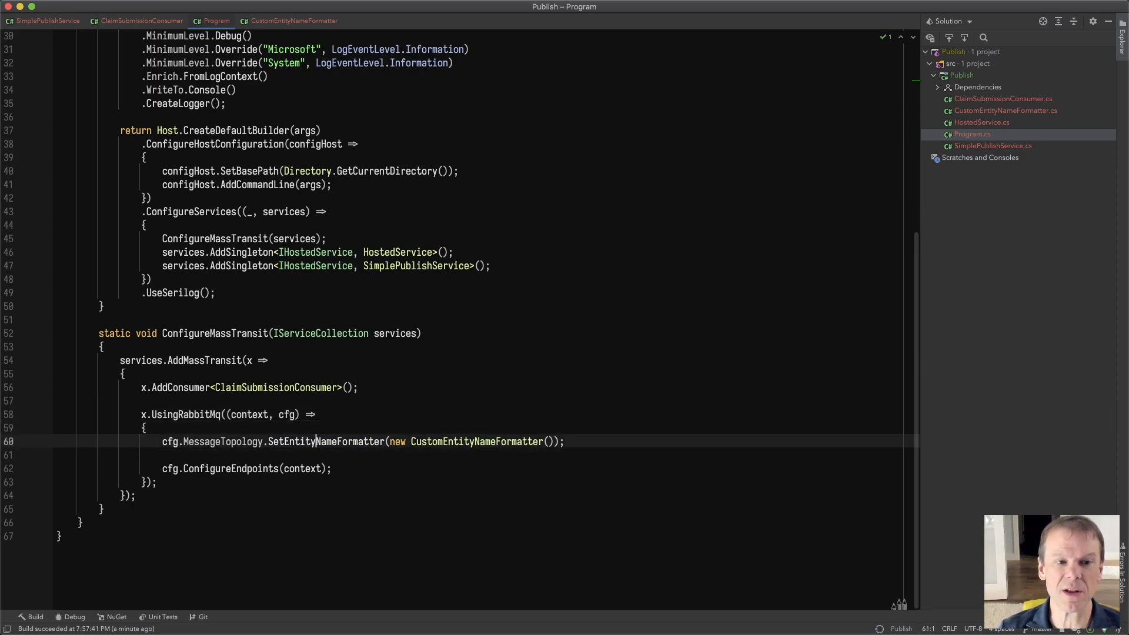
# Step: Add cfg.Publish<SubmitClaim> calling BindAlternateExchangeQueue("alternate-exchange", "alternate-queue")
pyautogui.write('cfg.')
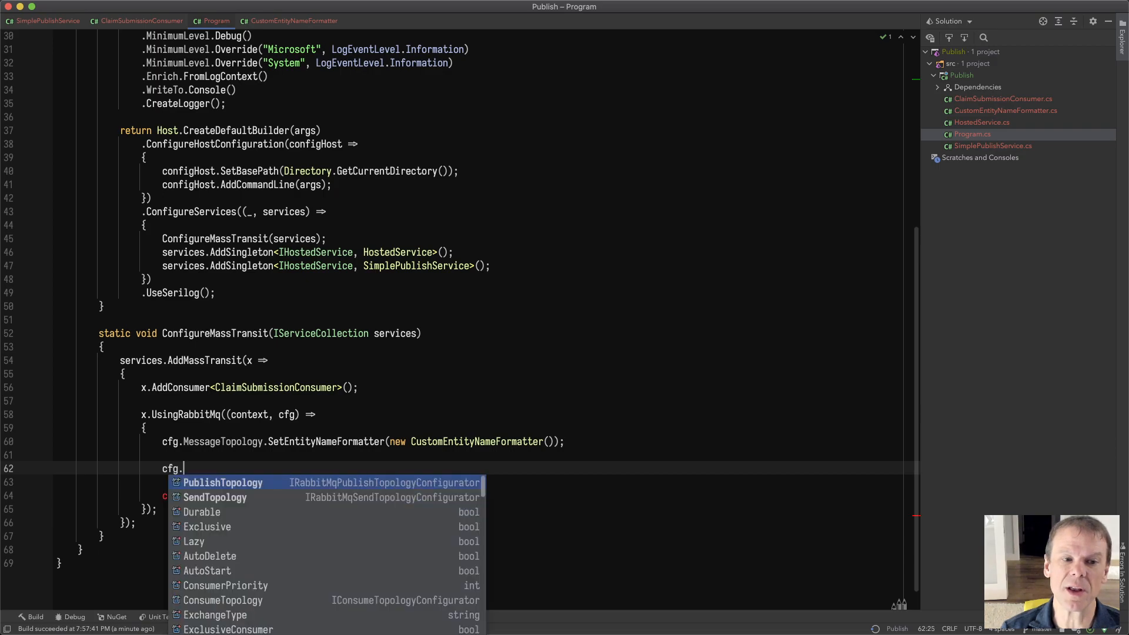
pyautogui.write('Publish')
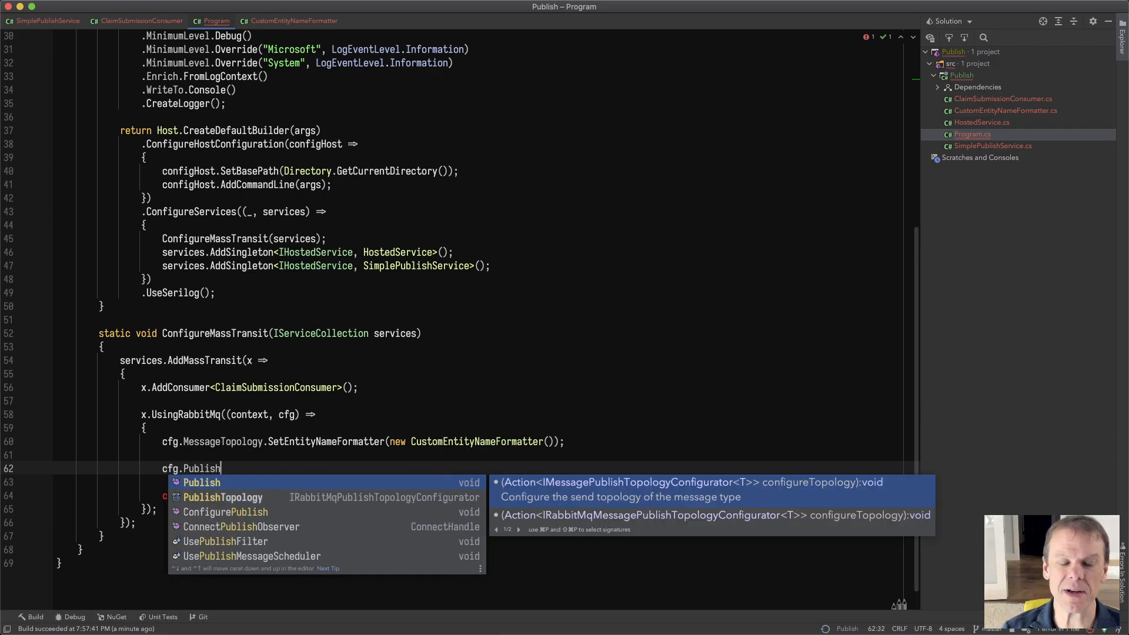
pyautogui.write('<SubmitClaim>')
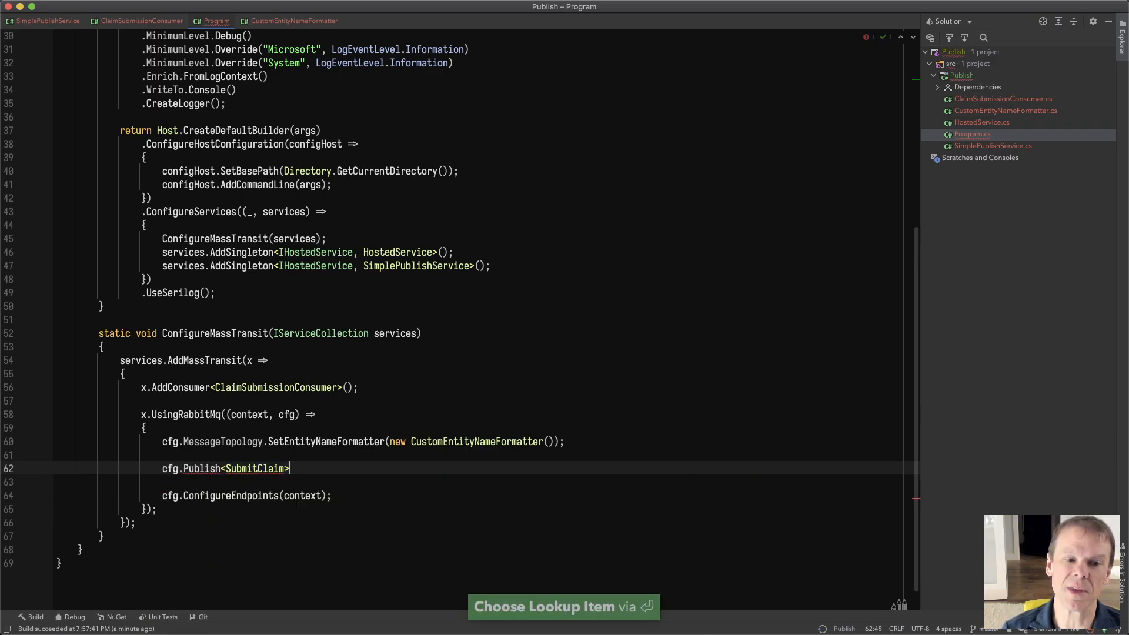
pyautogui.write('(p =>')
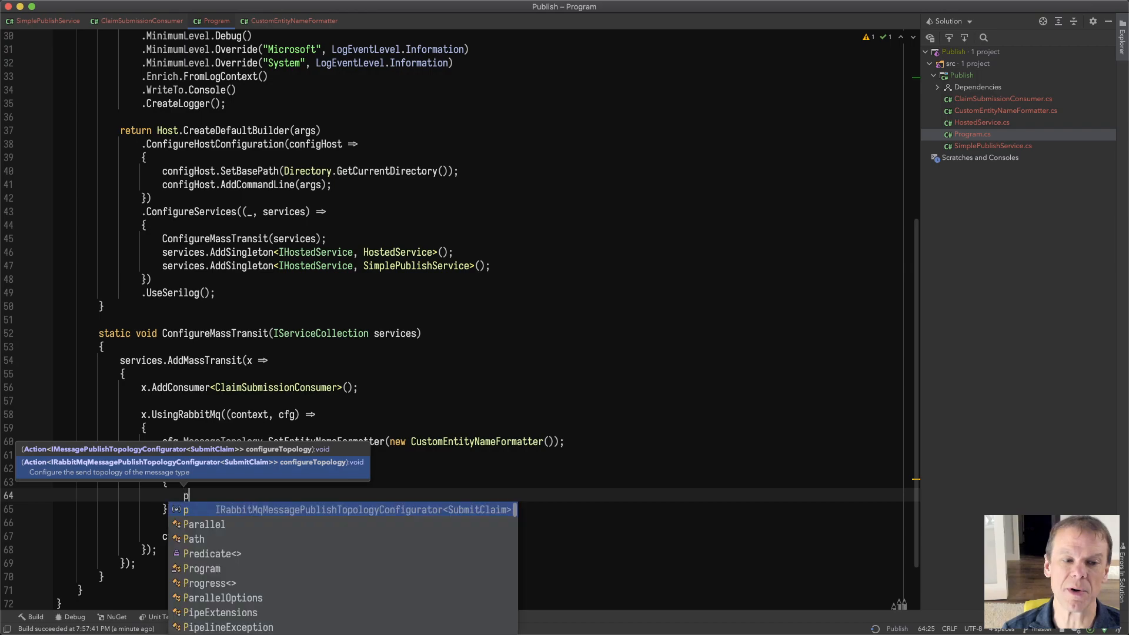
pyautogui.write('.')
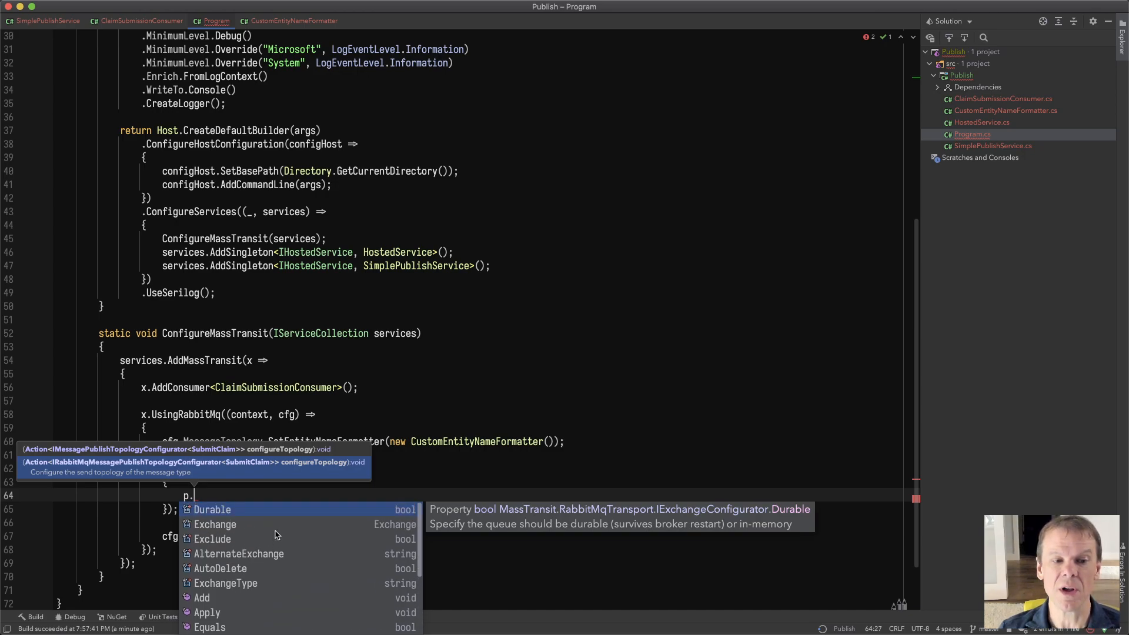
pyautogui.write('BindAlternateExchangeQueue("");')
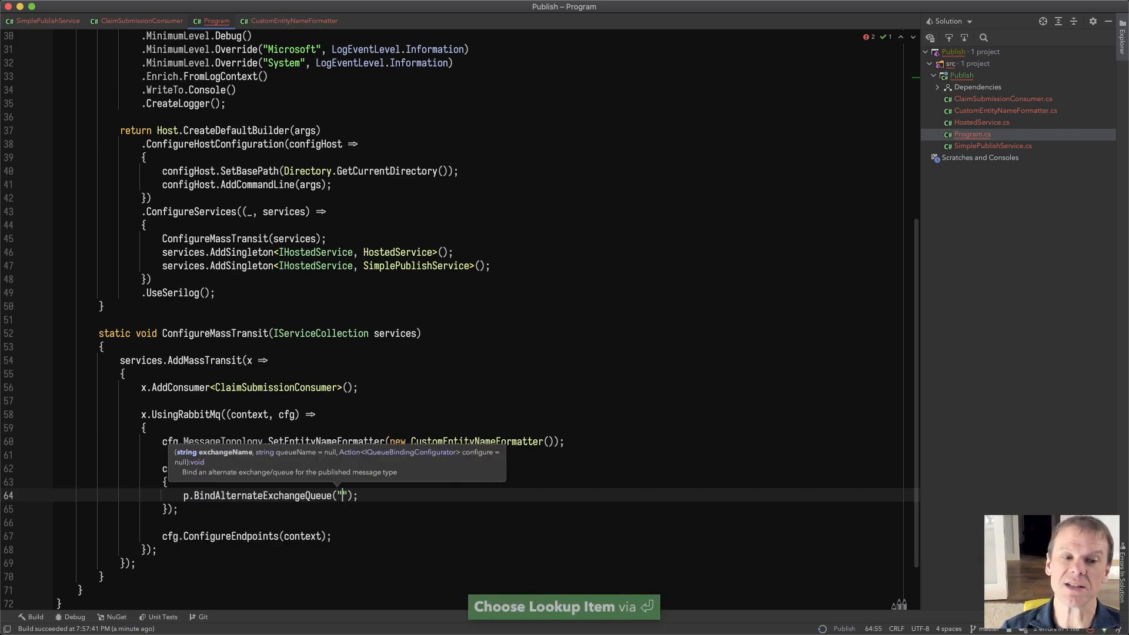
pyautogui.write('alternate-')
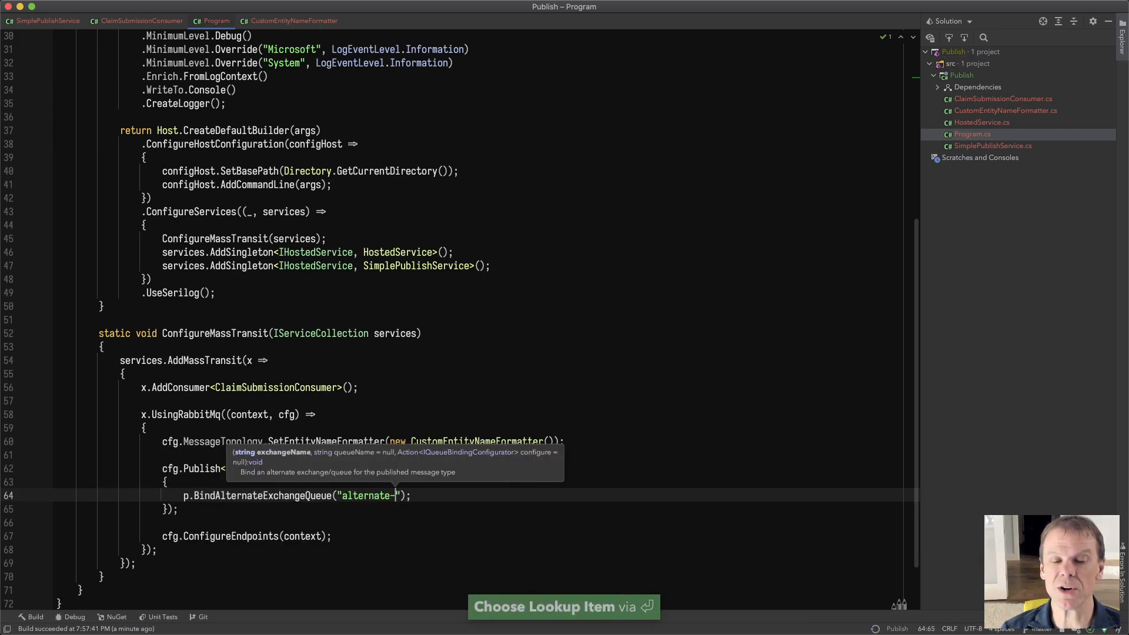
pyautogui.write('exchange", "e')
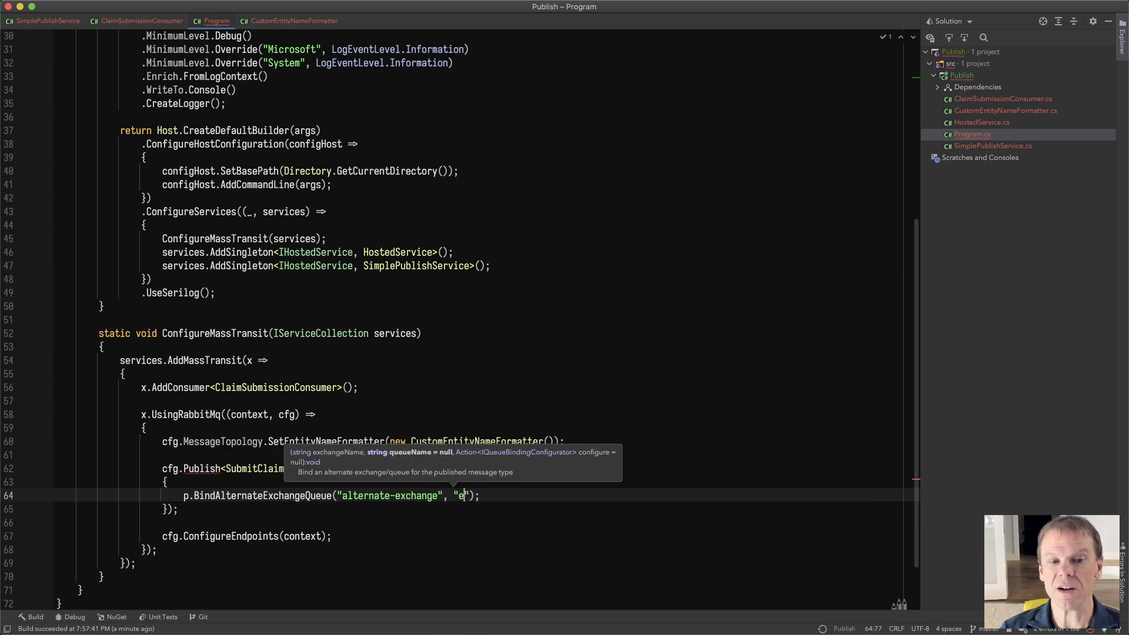
pyautogui.write('alternate-')
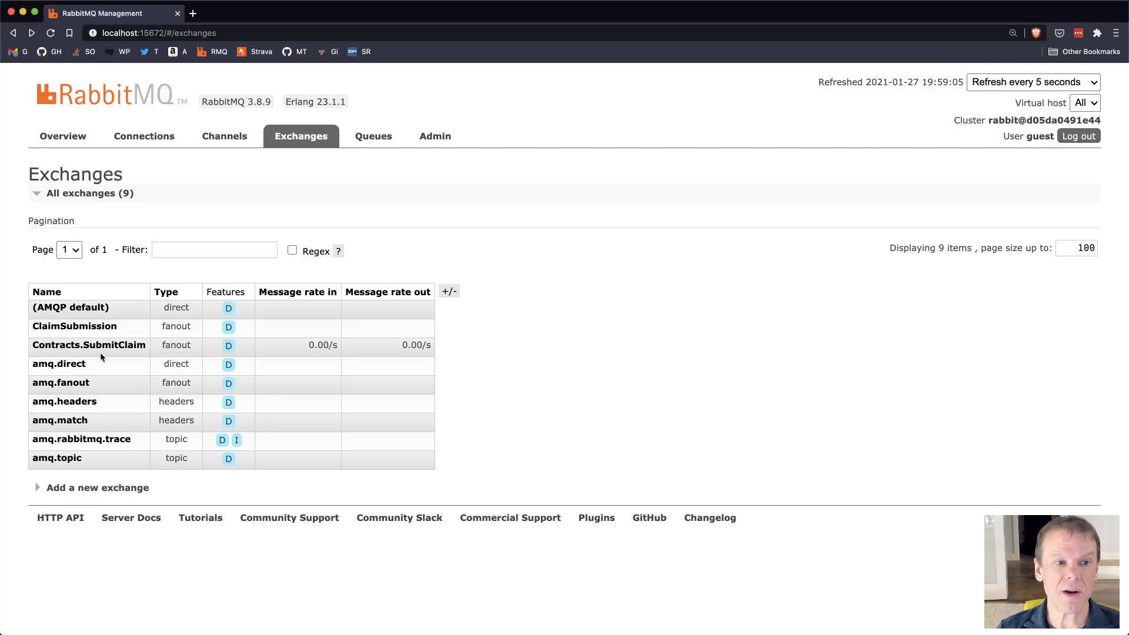
# Step: Check Contracts.SubmitClaim's alternate-exchange feature, then list the queues to see alternate-queue
pyautogui.click(89, 346)
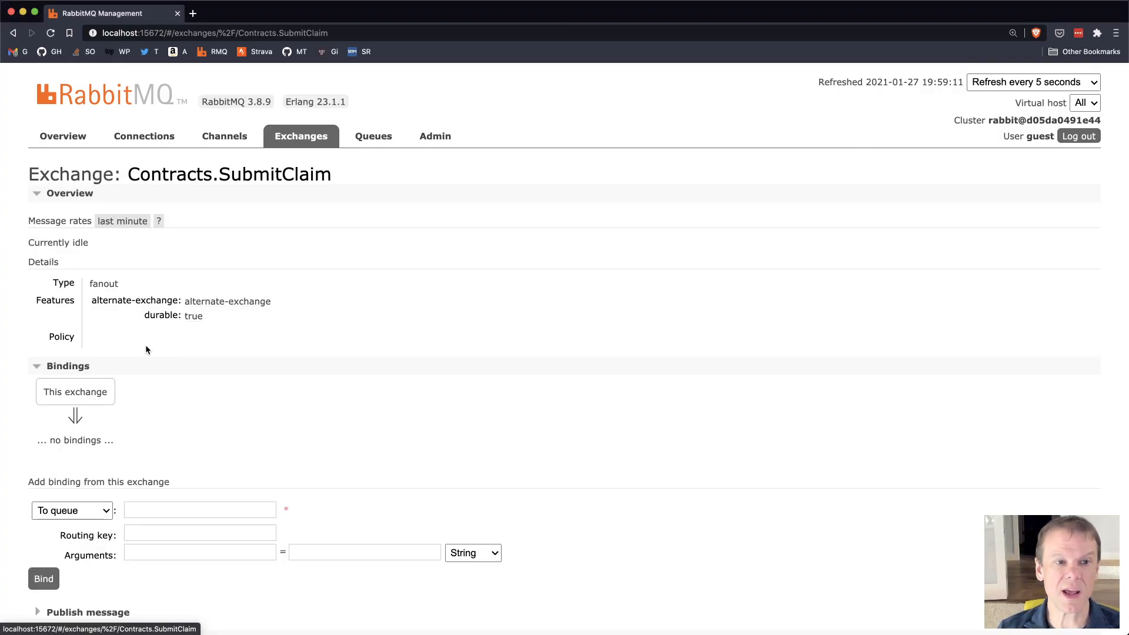
pyautogui.moveTo(90, 301); pyautogui.dragTo(270, 300)
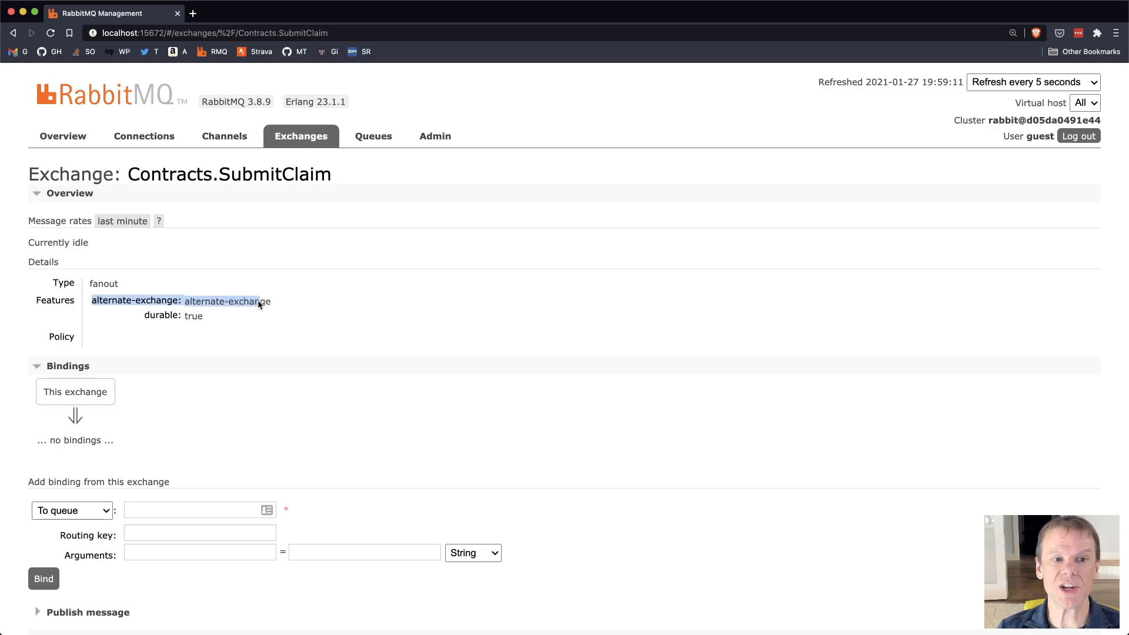
pyautogui.scroll(-3)
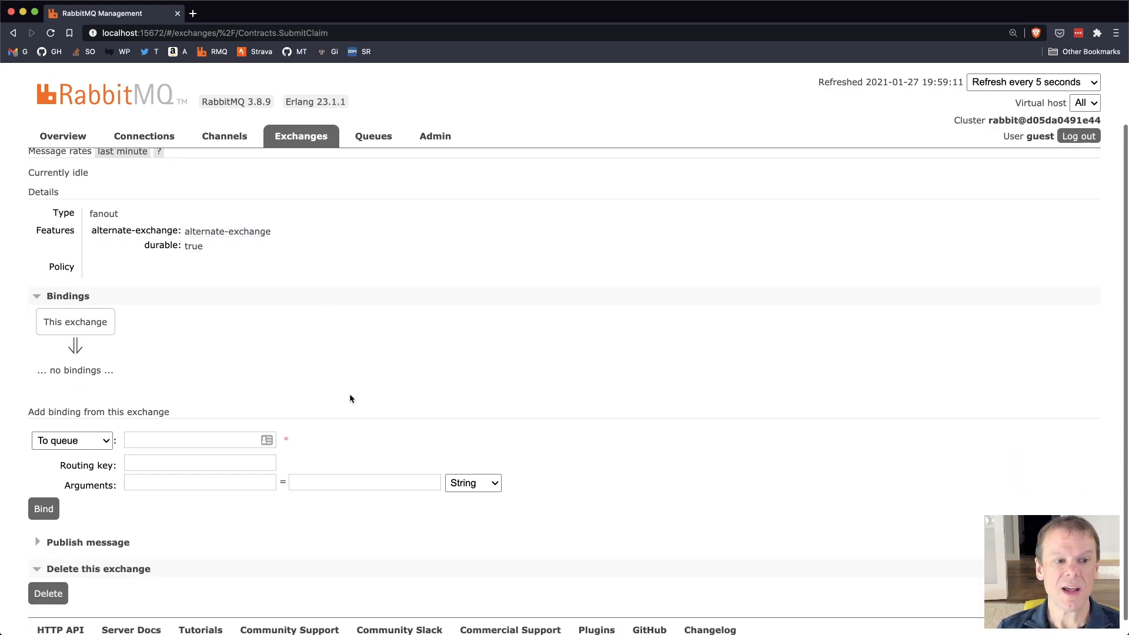
pyautogui.click(372, 135)
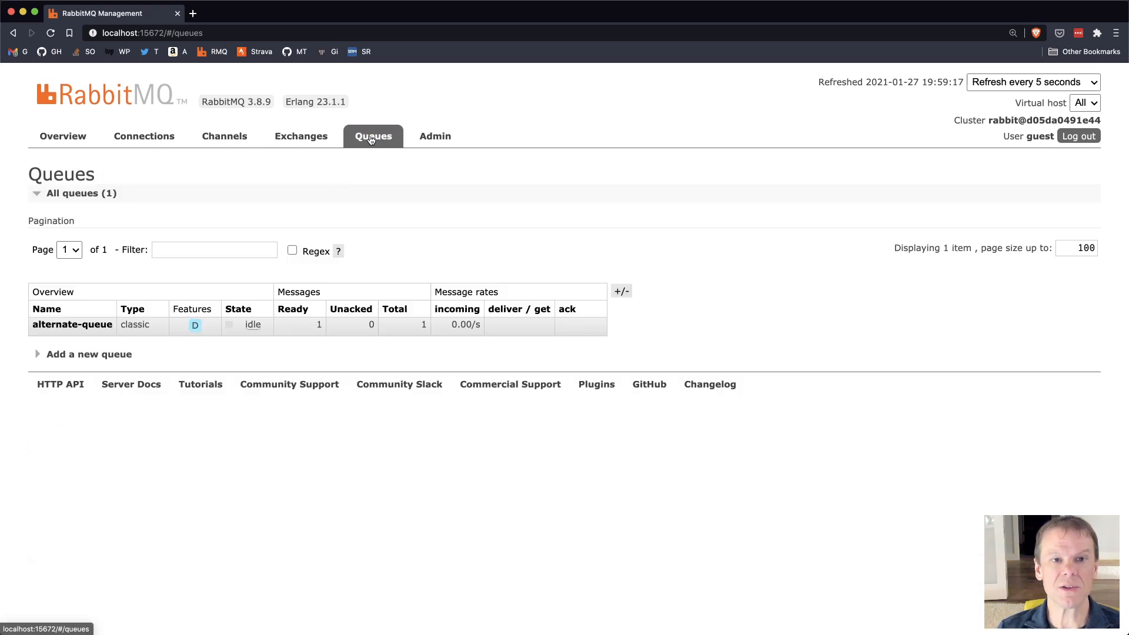
pyautogui.moveTo(71, 324)
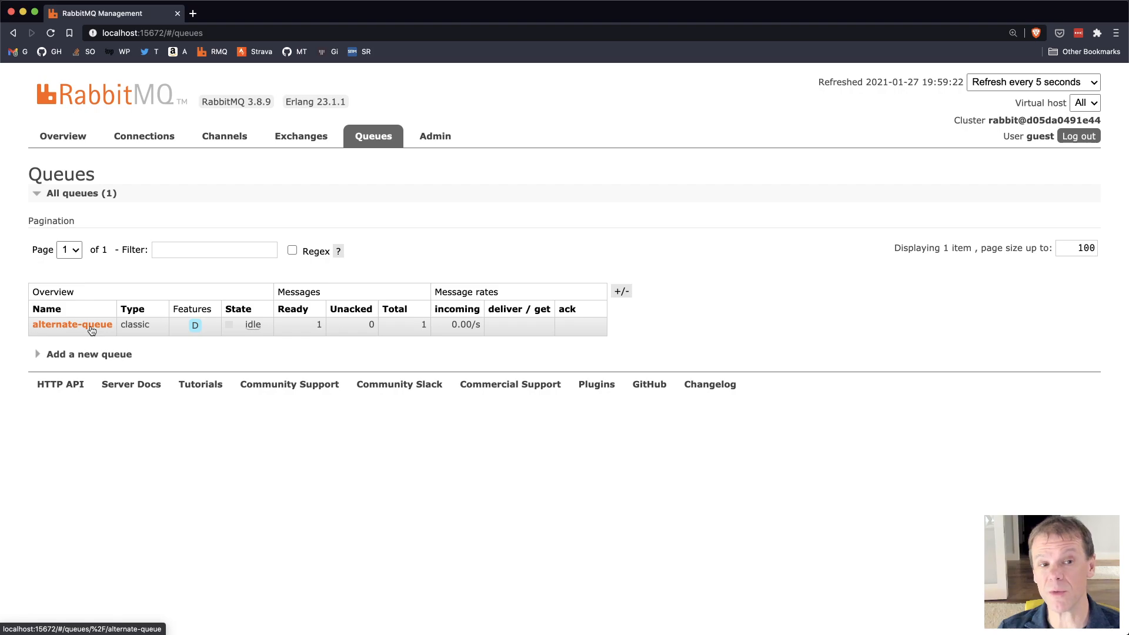
pyautogui.moveTo(465, 458)
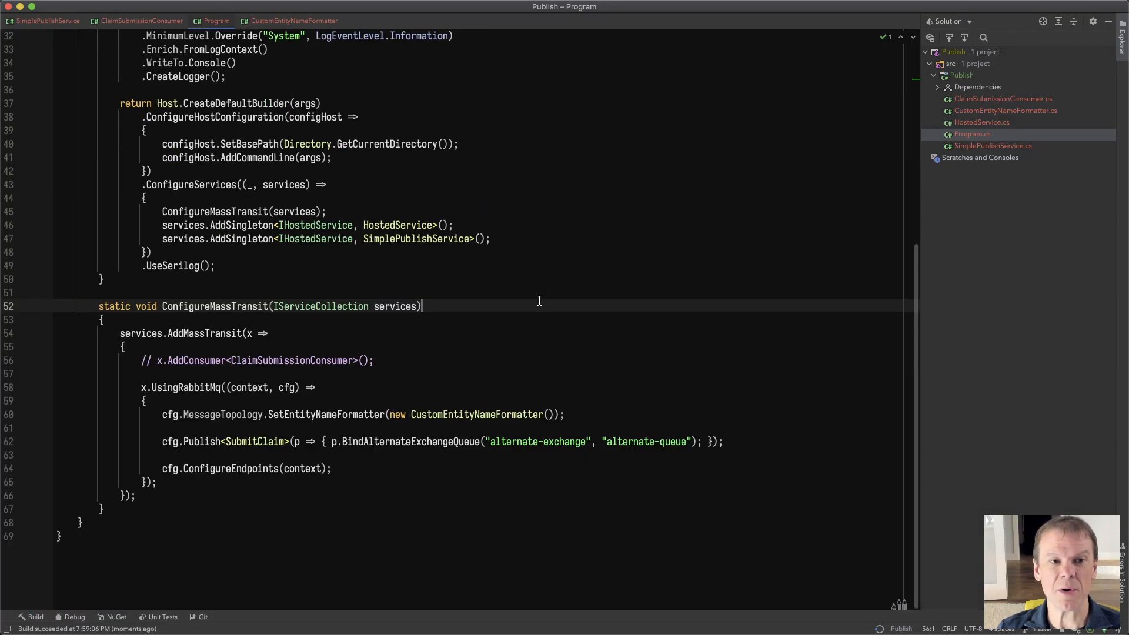
# Step: Uncomment the AddConsumer<ClaimSubmissionConsumer> line and rebuild and run Publish
pyautogui.click(122, 347)
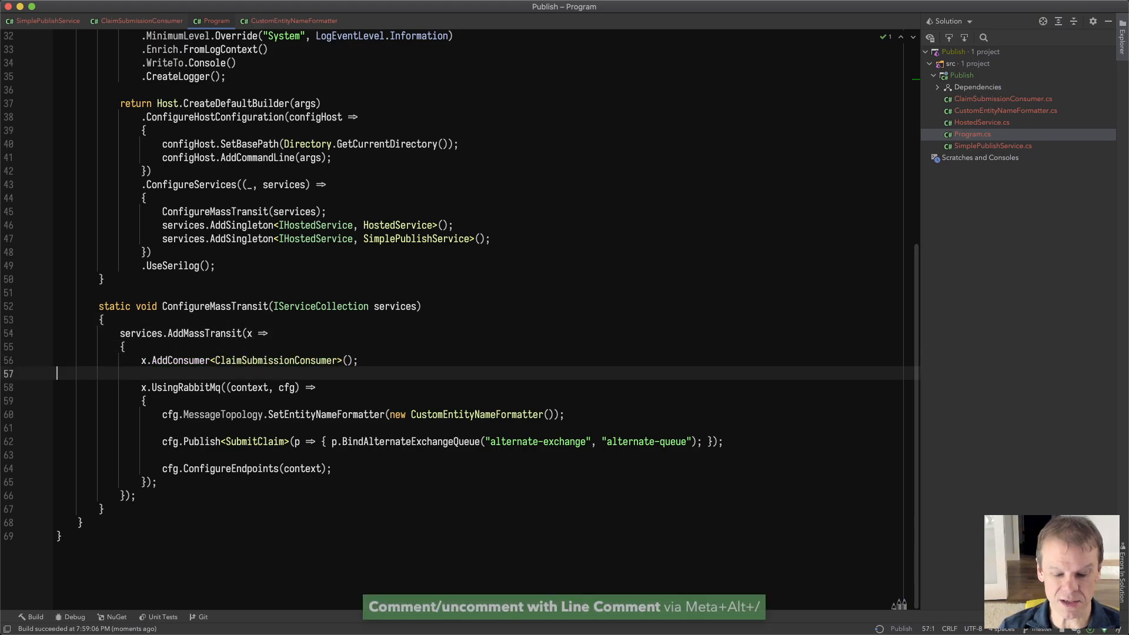
pyautogui.click(34, 616)
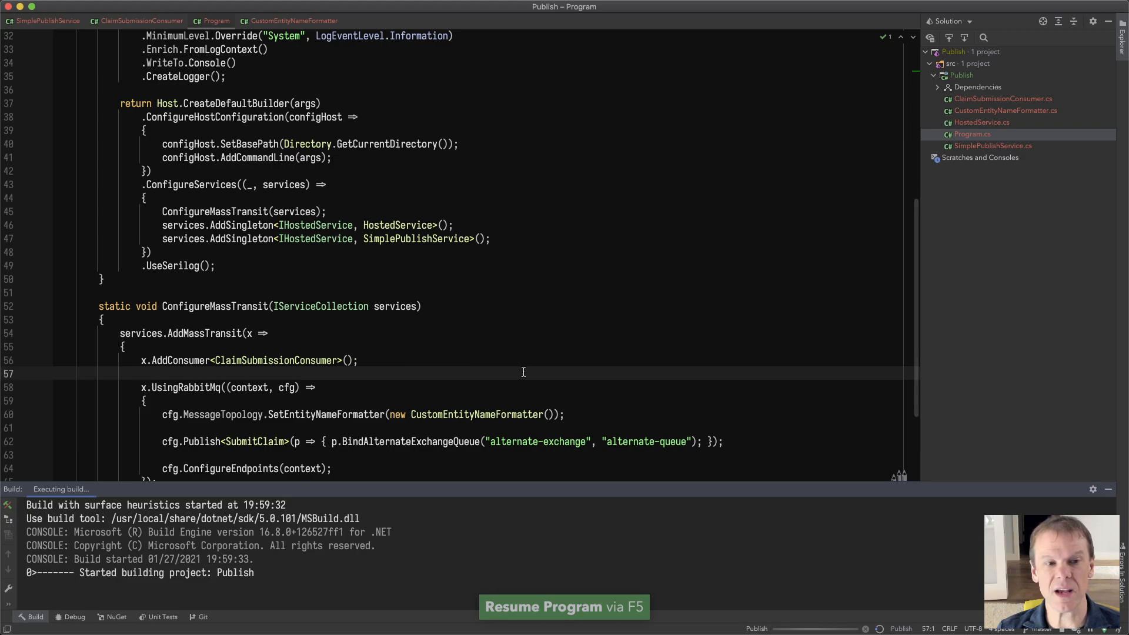